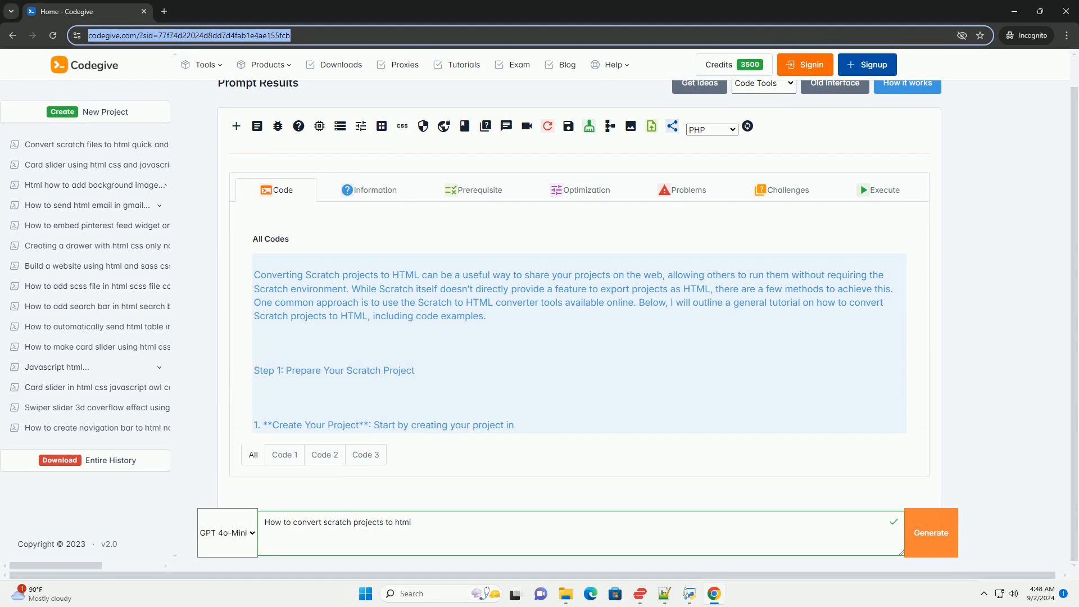
scroll(down, 3)
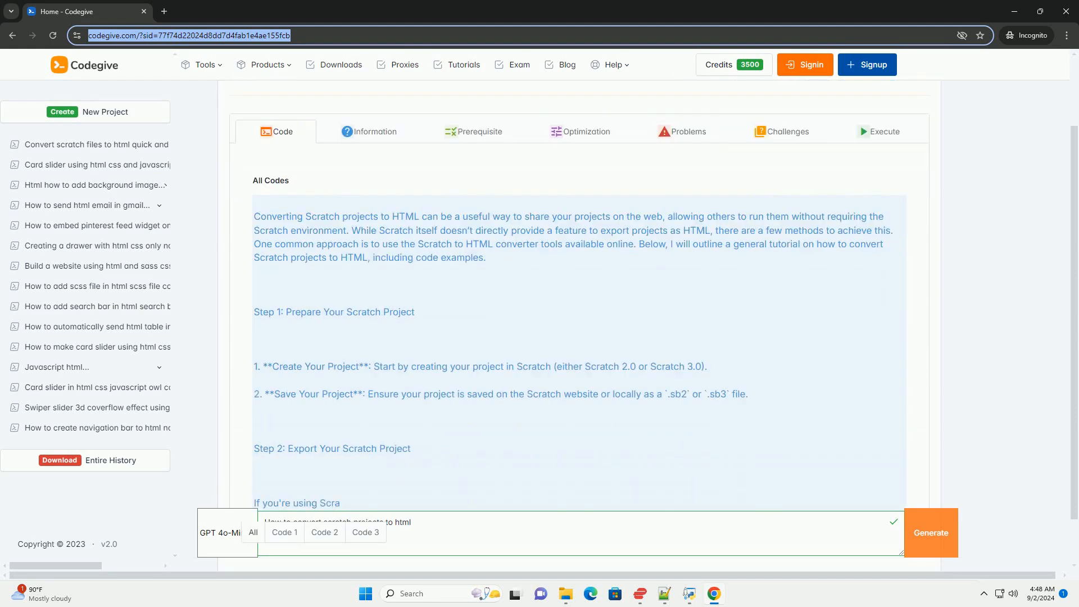
scroll(down, 3)
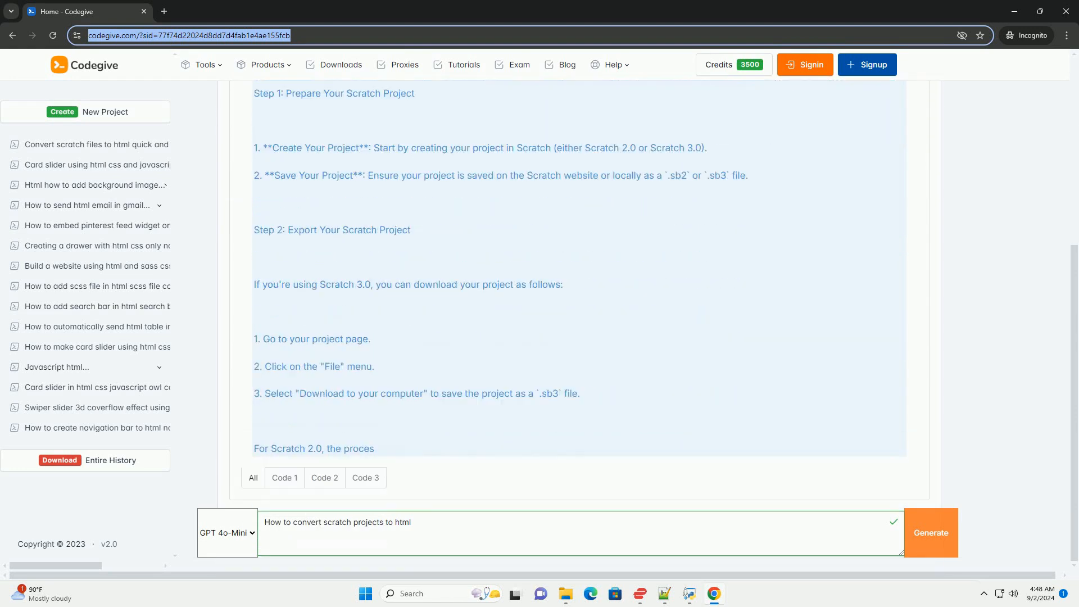
scroll(down, 3)
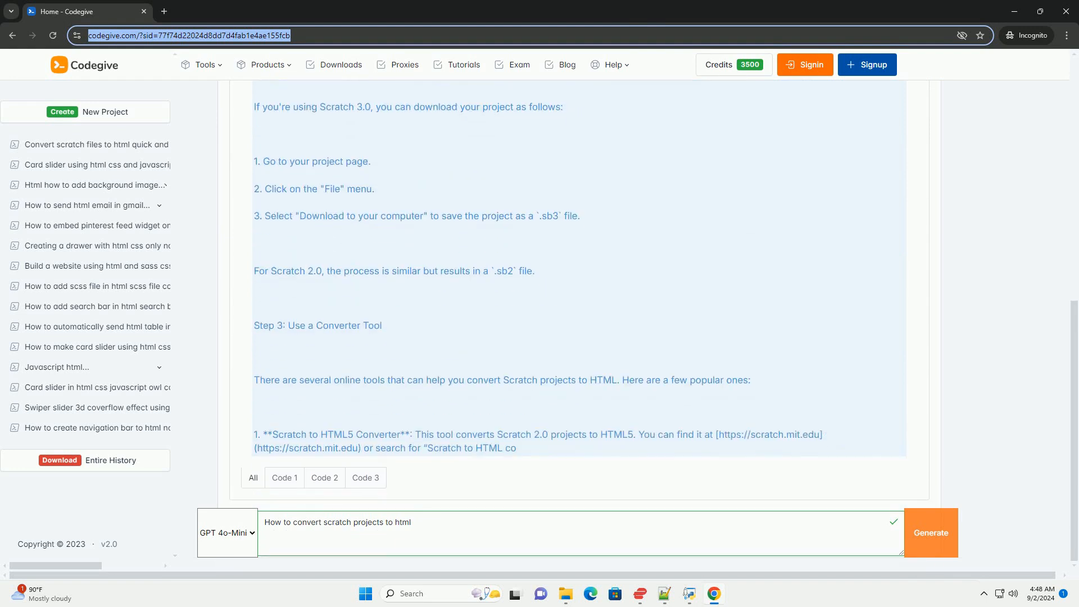
scroll(down, 3)
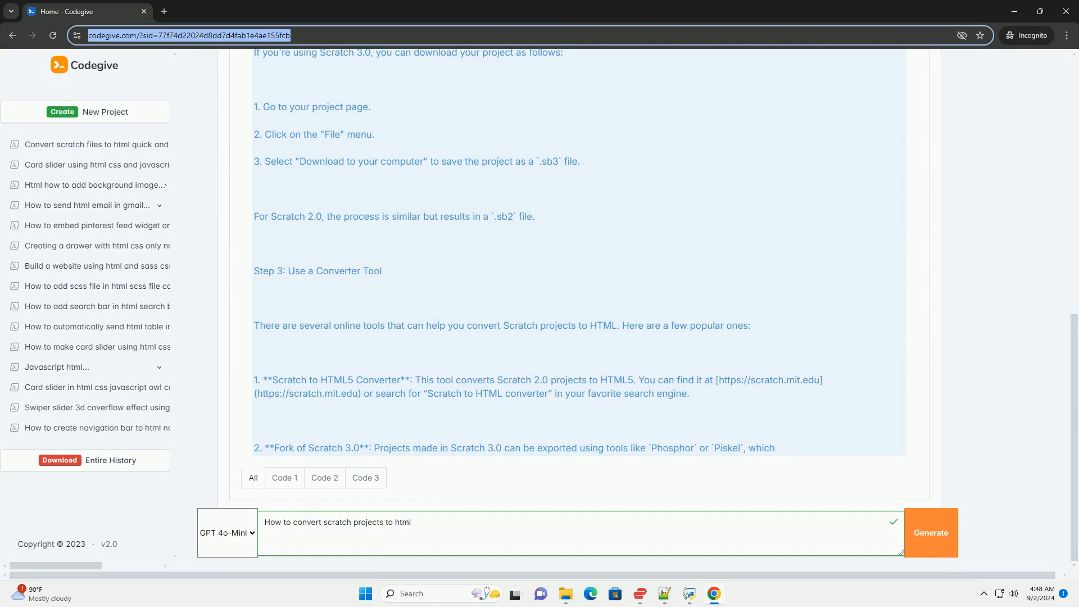
scroll(down, 3)
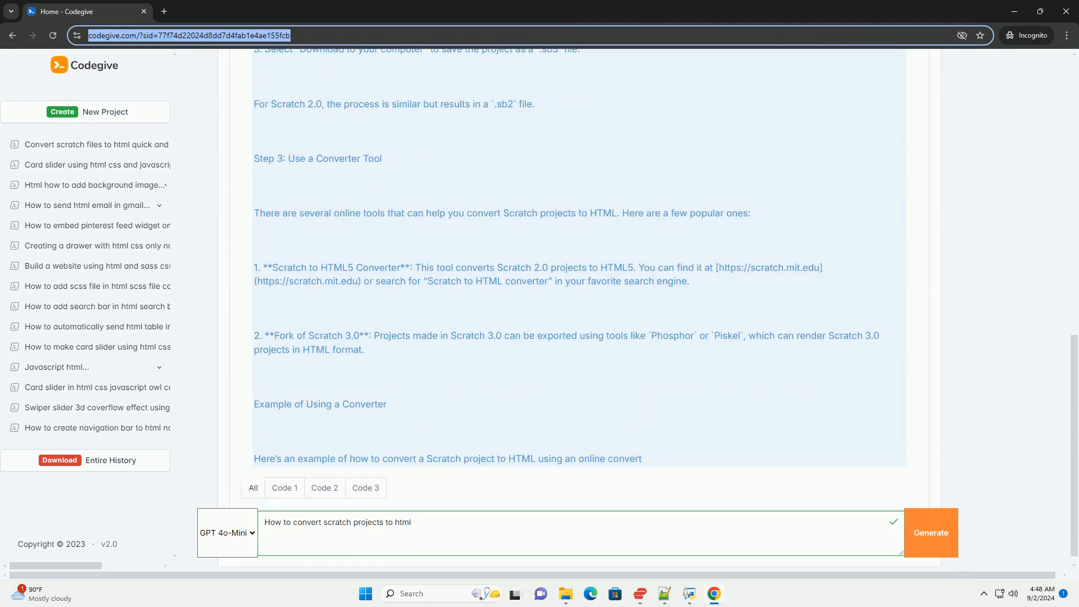
scroll(down, 3)
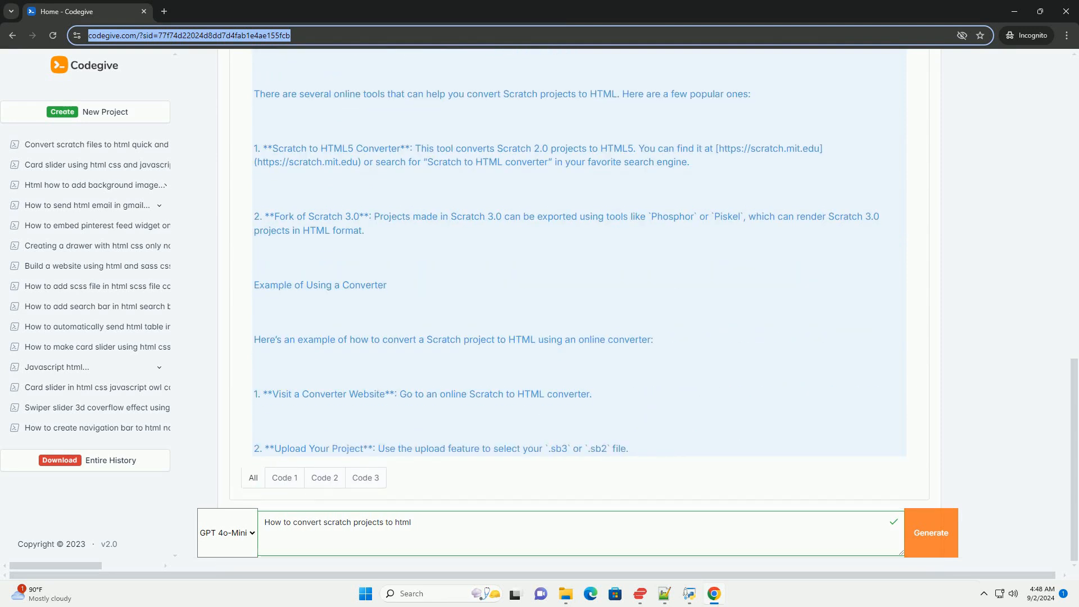
scroll(down, 3)
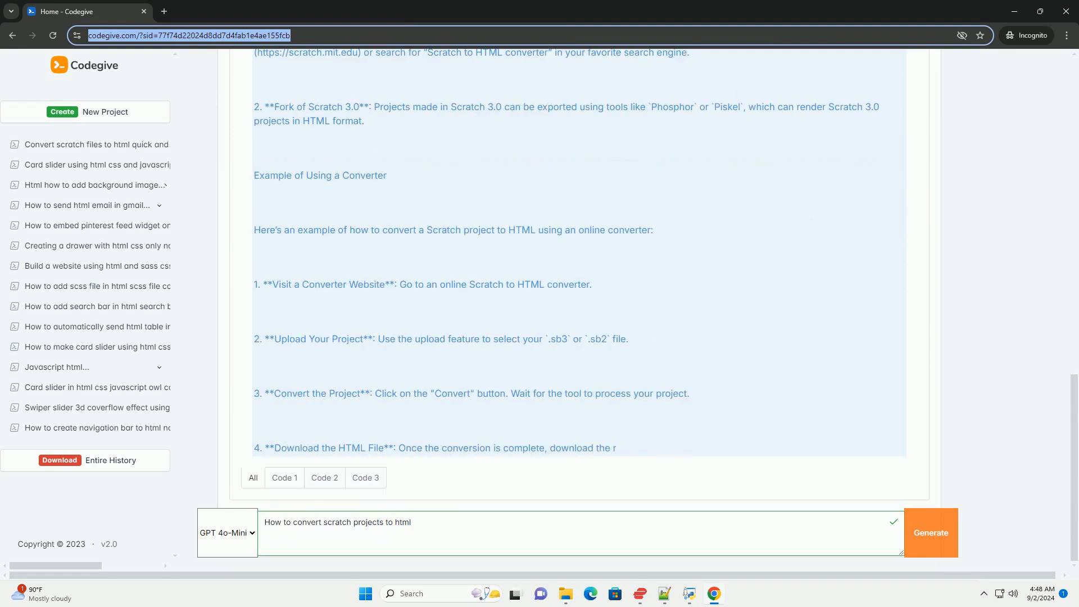
scroll(down, 3)
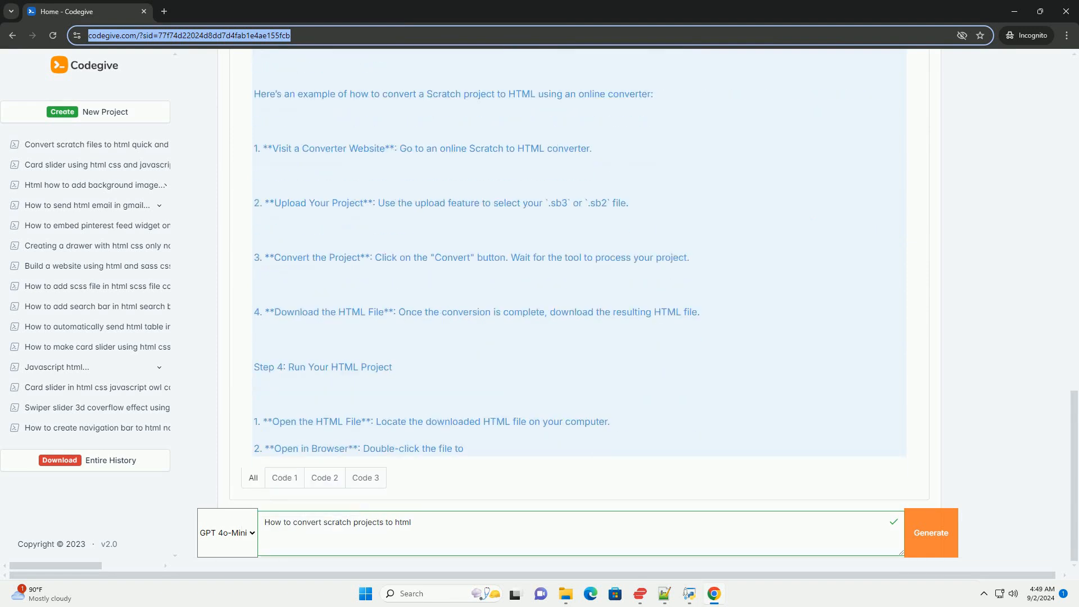
scroll(down, 3)
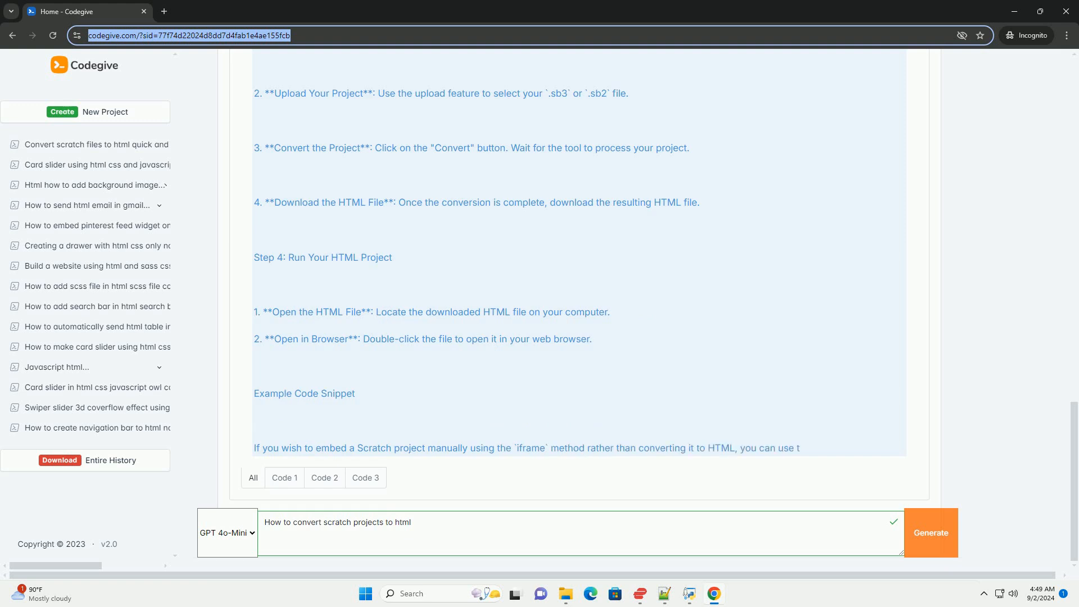
scroll(down, 3)
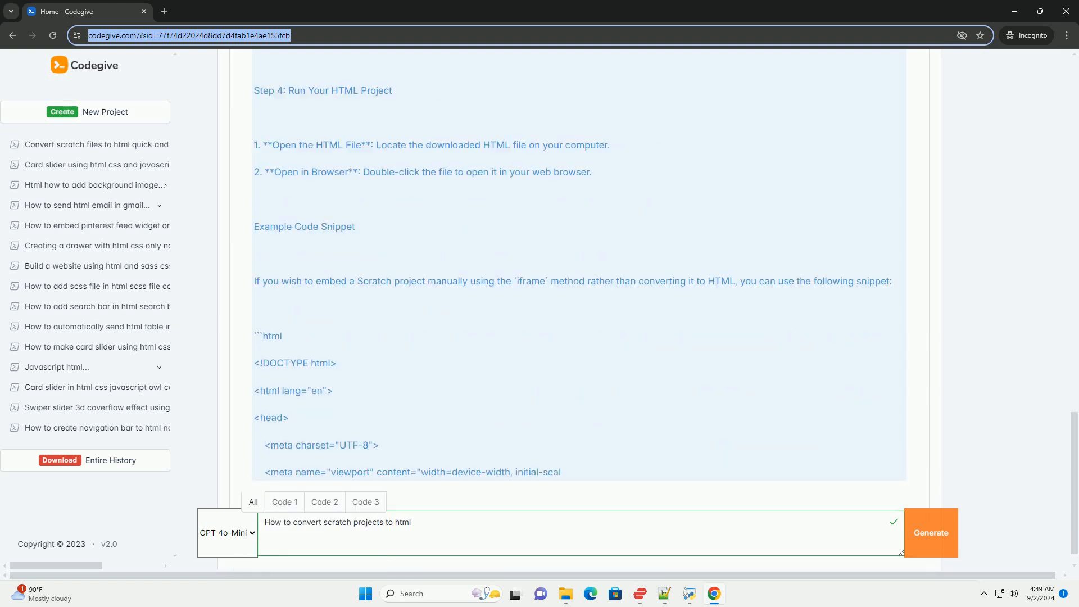
scroll(down, 3)
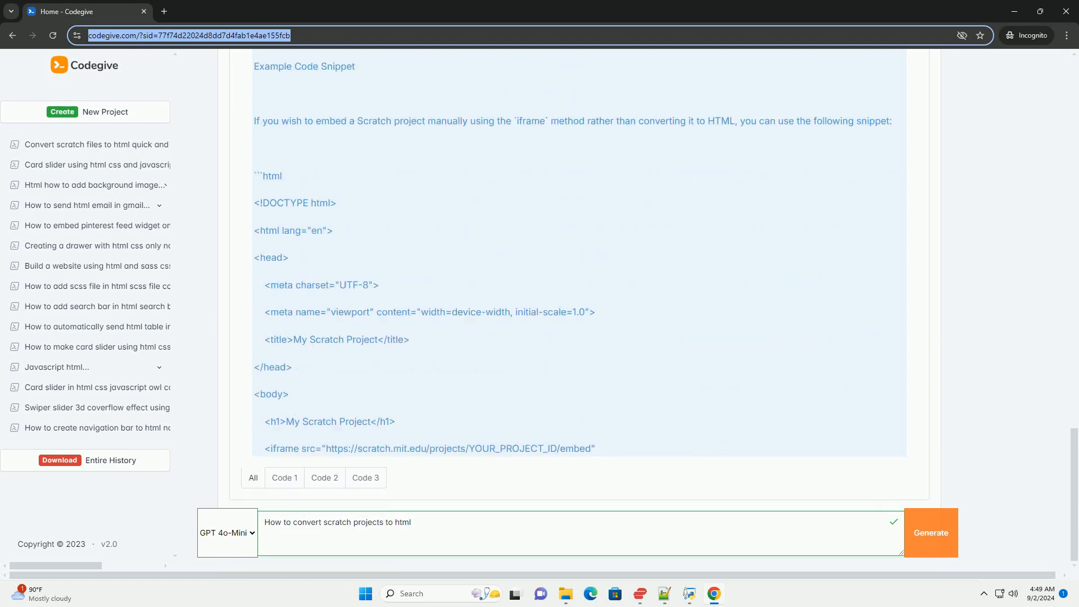
scroll(down, 3)
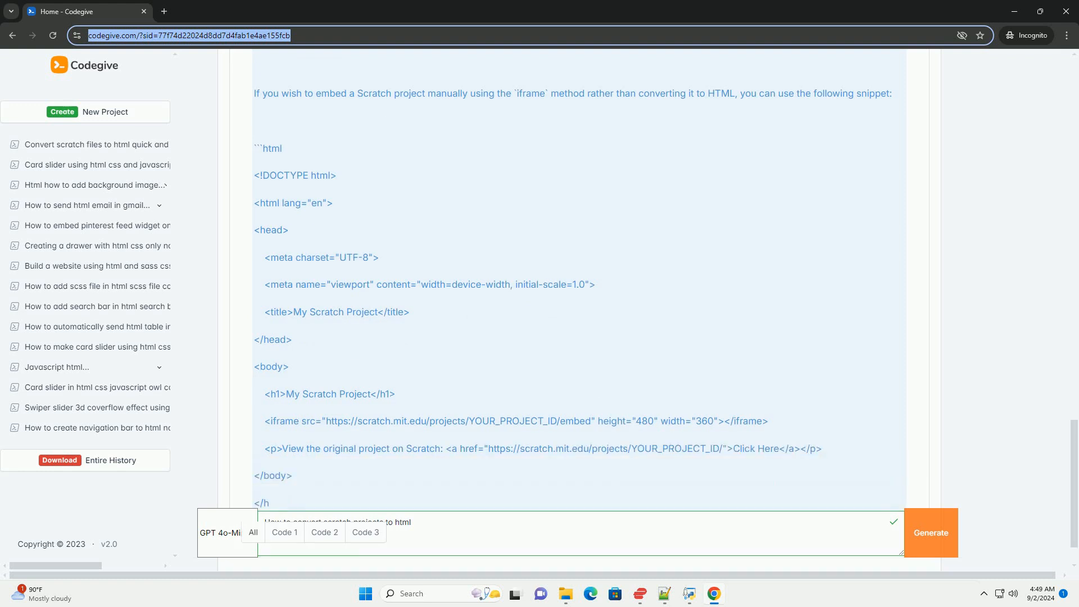
scroll(down, 3)
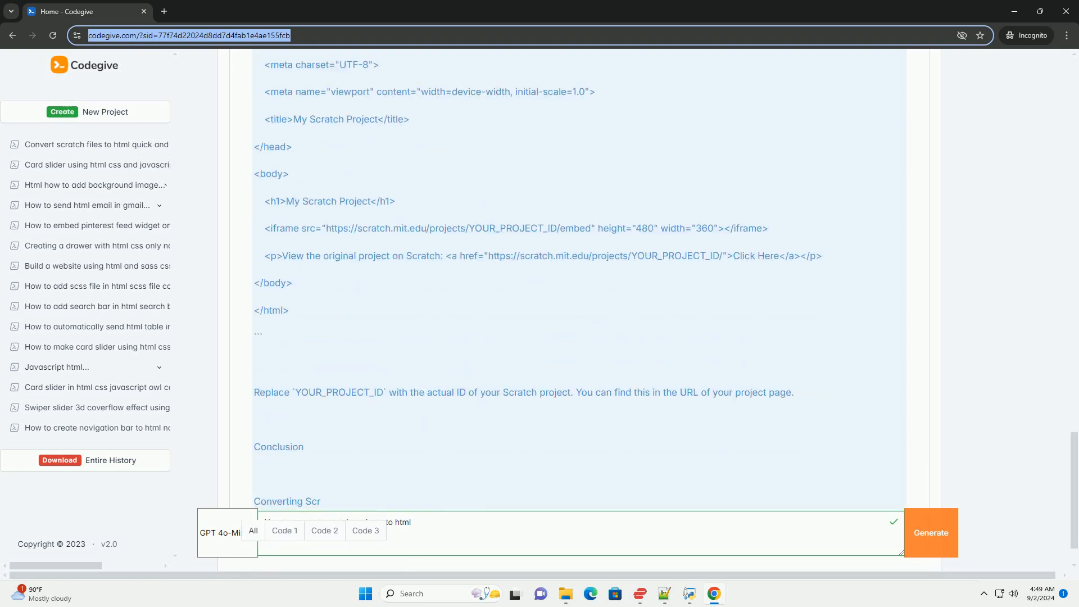
scroll(down, 3)
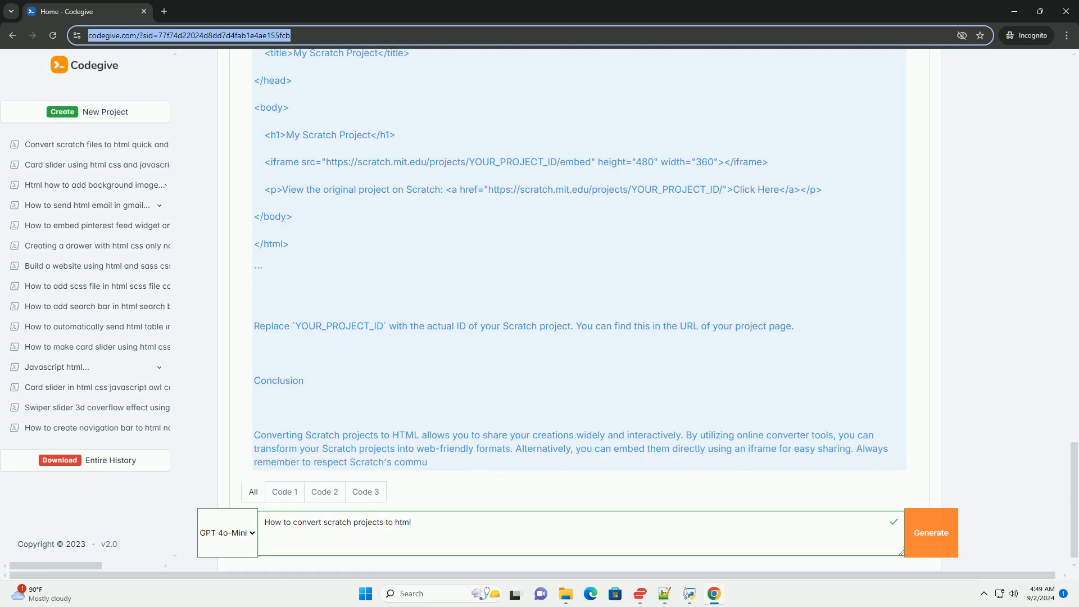
scroll(down, 3)
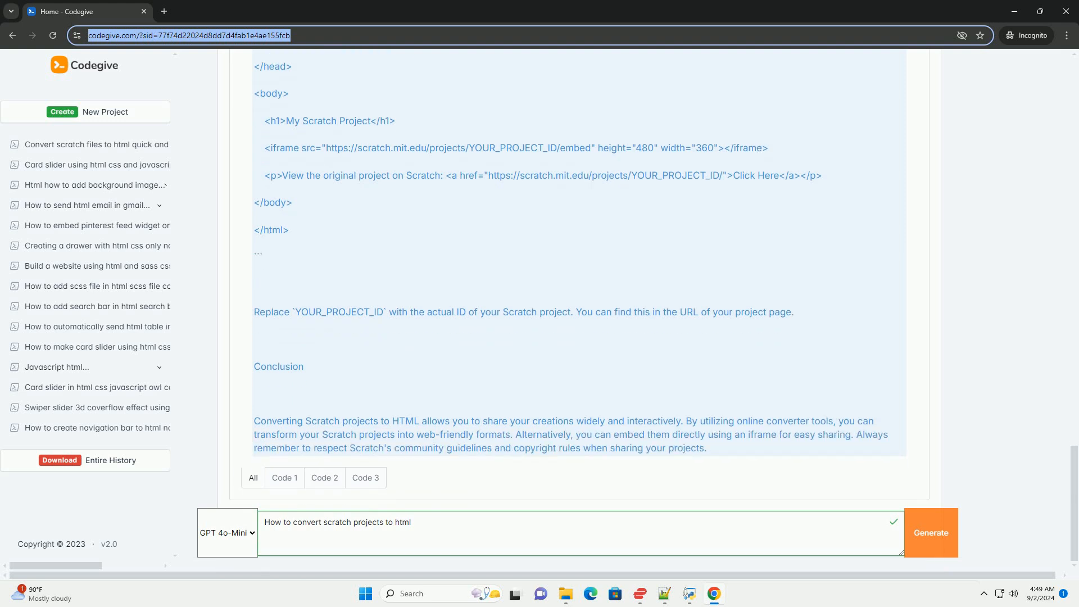